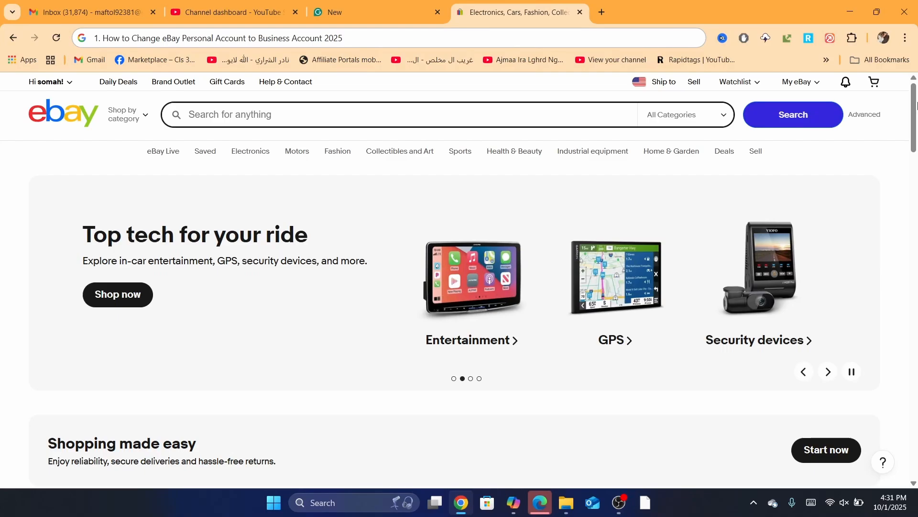
- Open the first recently viewed ring listing and review its price, seller and shipping details
scroll("down", 3)
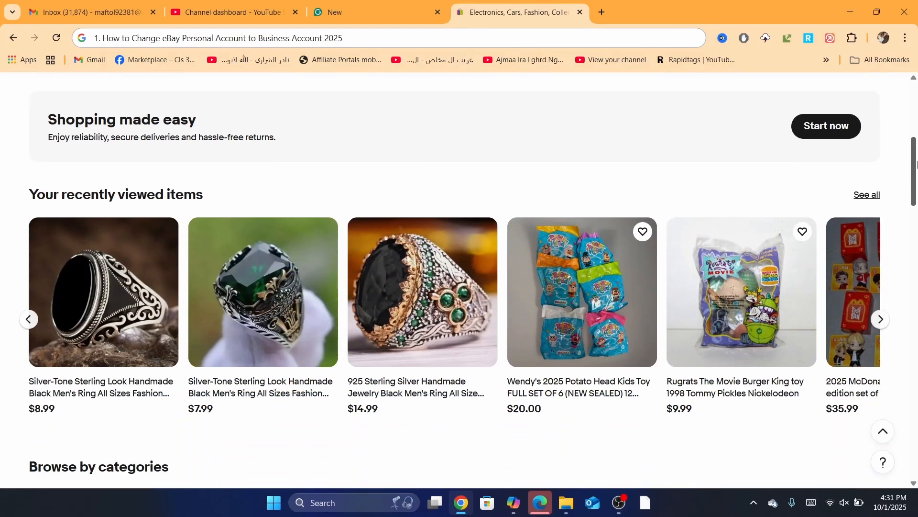
left_click(601, 12)
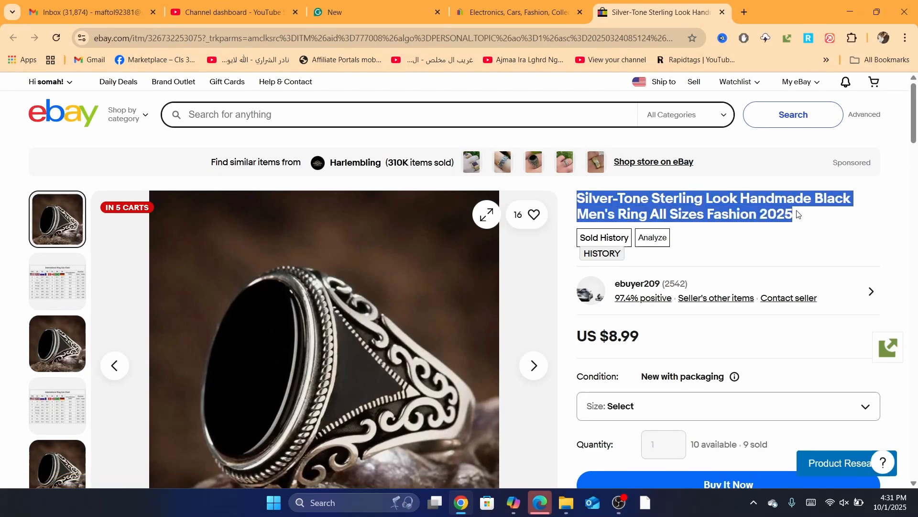
scroll("down", 3)
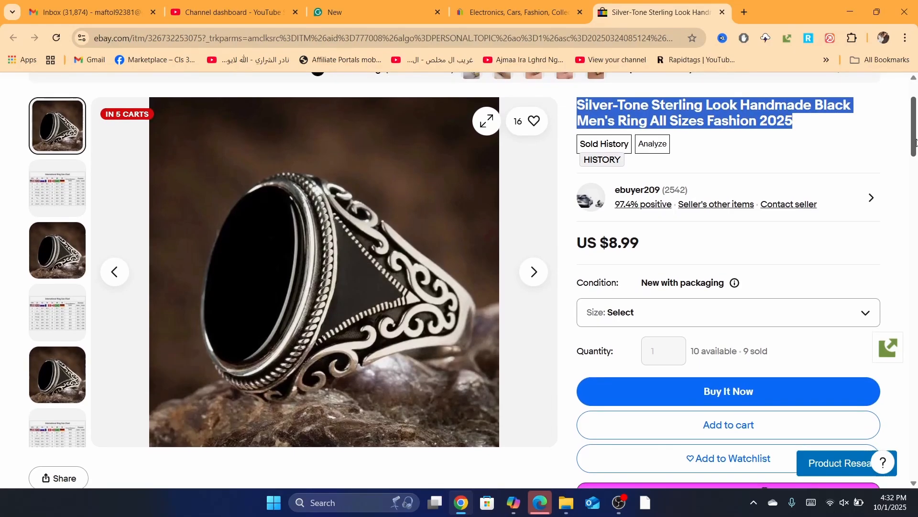
scroll("up", 3)
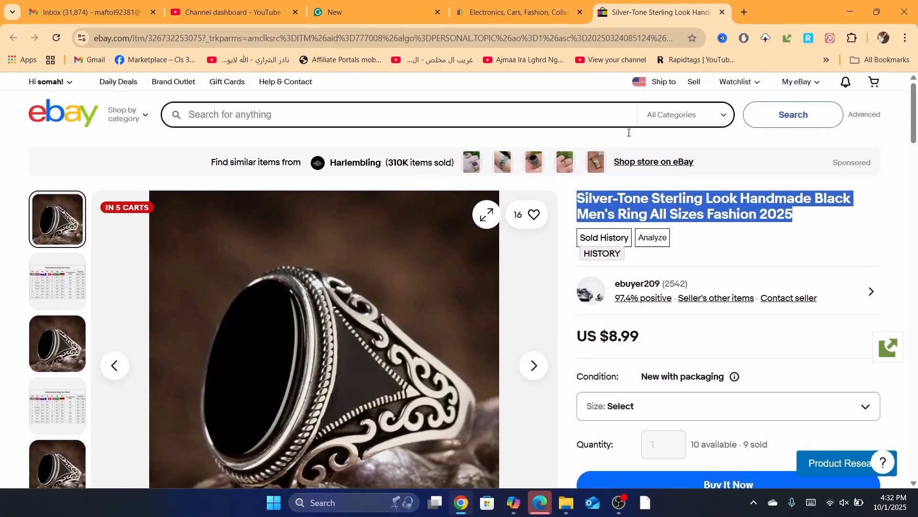
scroll("down", 3)
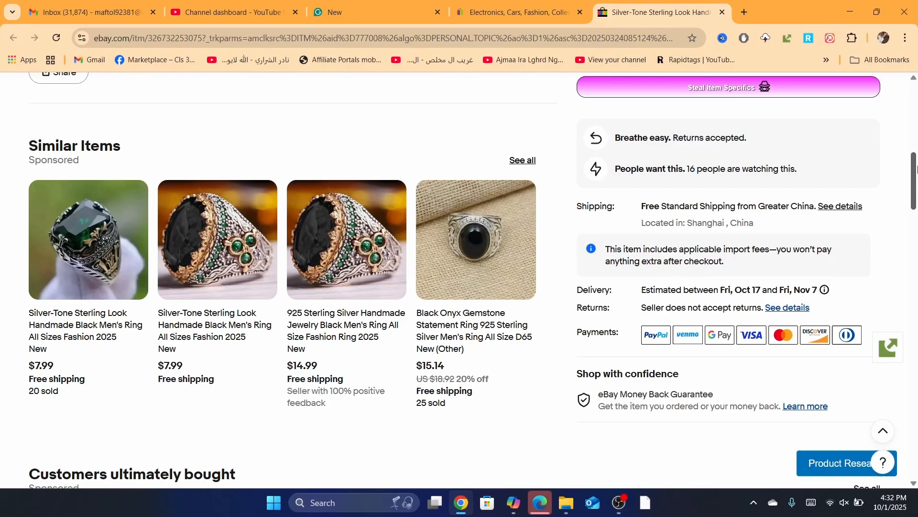
scroll("up", 3)
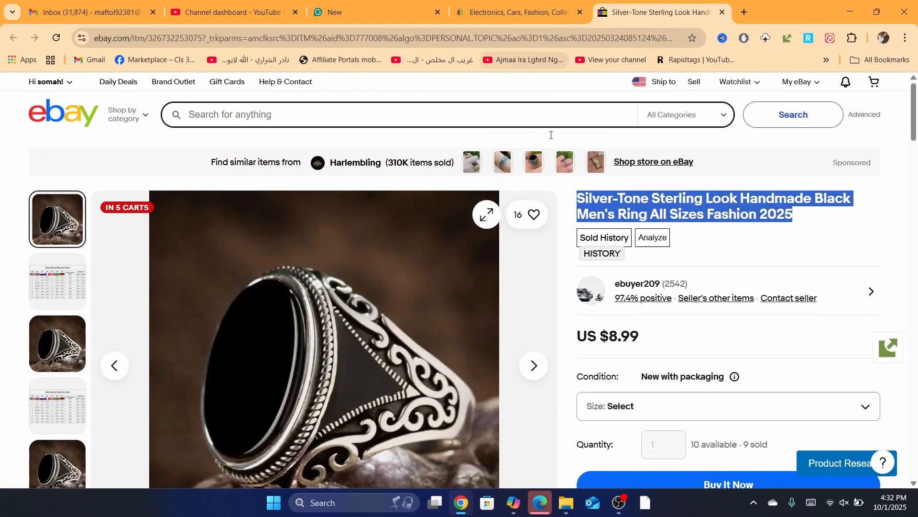
left_click(775, 198)
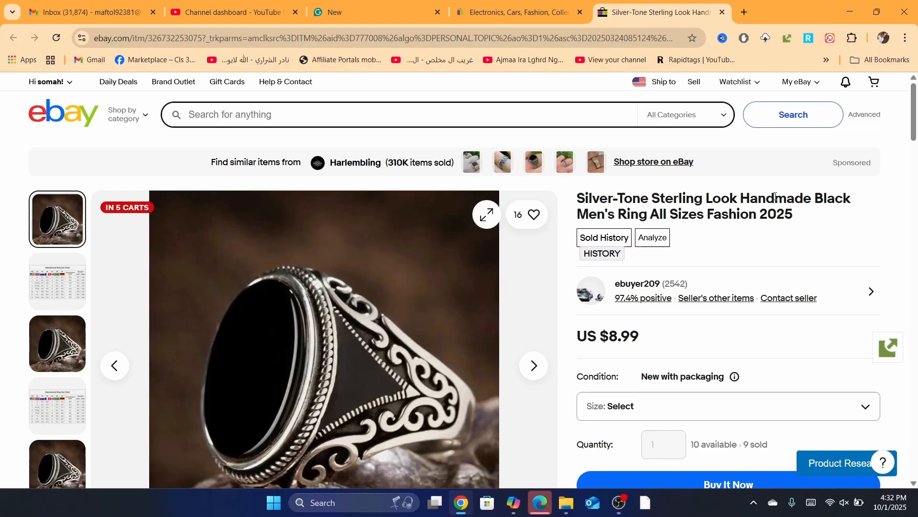
mouse_move(502, 230)
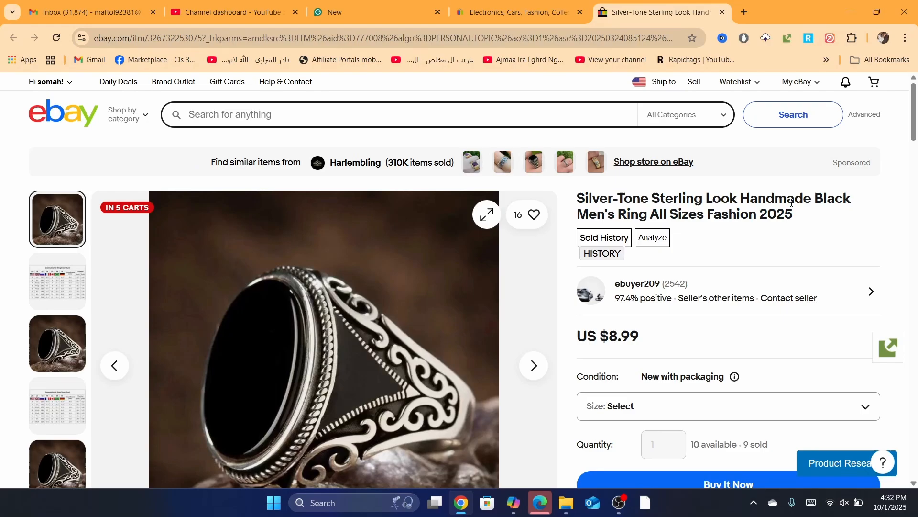
- Go to the My eBay Summary and open the Account settings tab
left_click(795, 81)
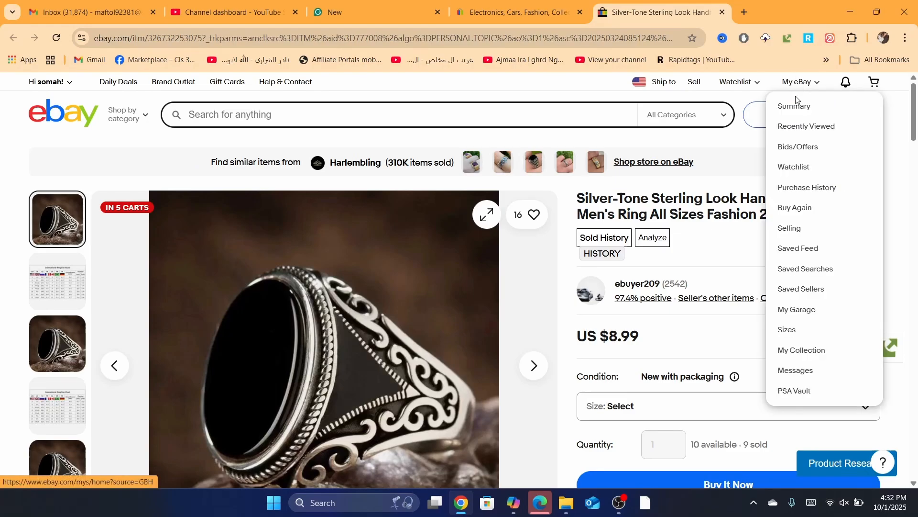
left_click(796, 106)
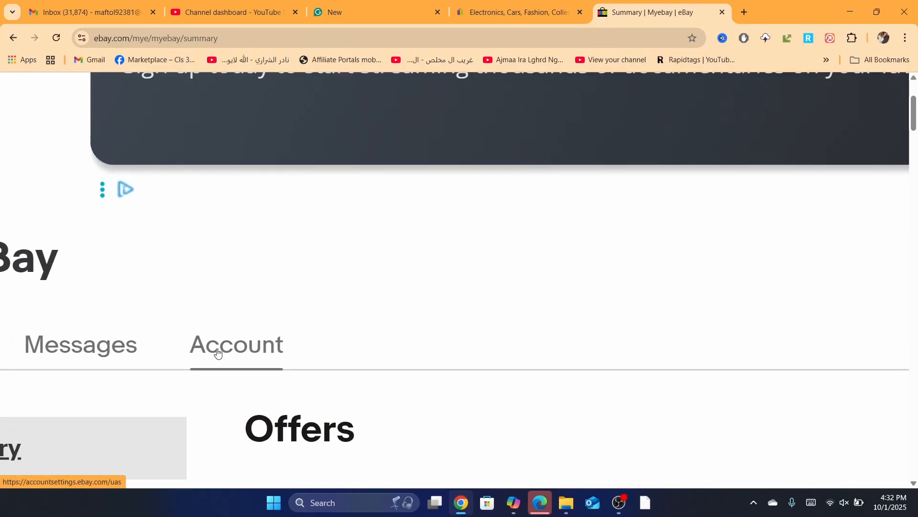
left_click(235, 344)
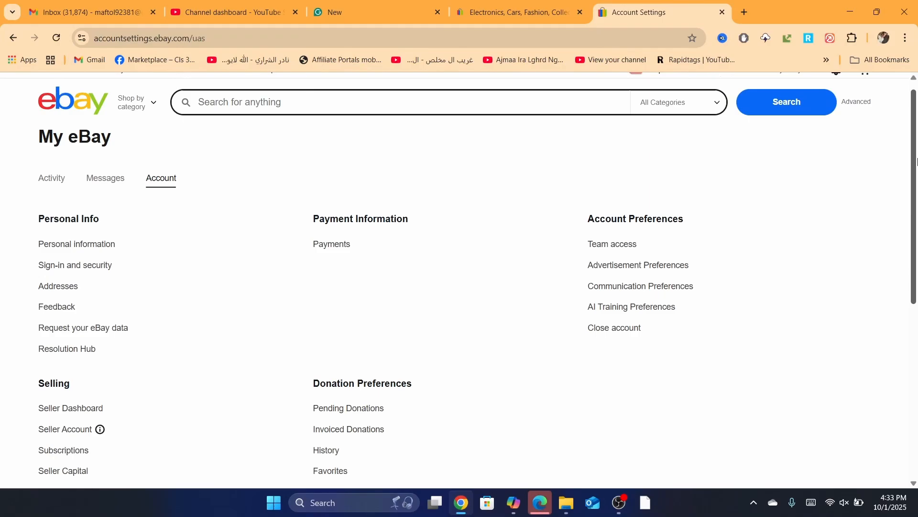
scroll("down", 3)
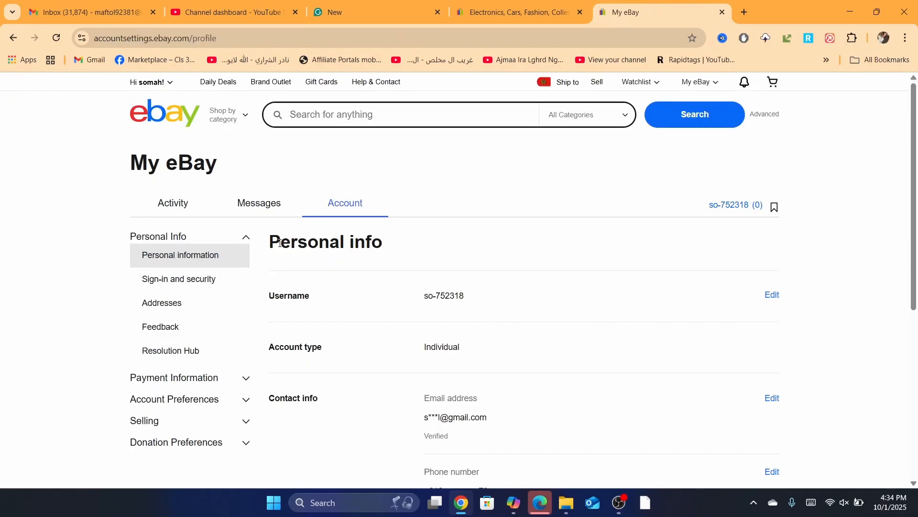
mouse_move(443, 322)
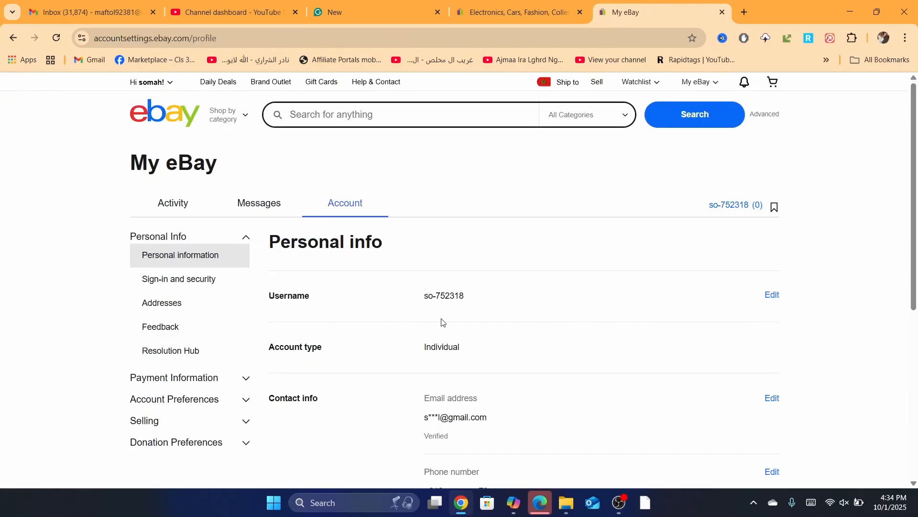
mouse_move(284, 356)
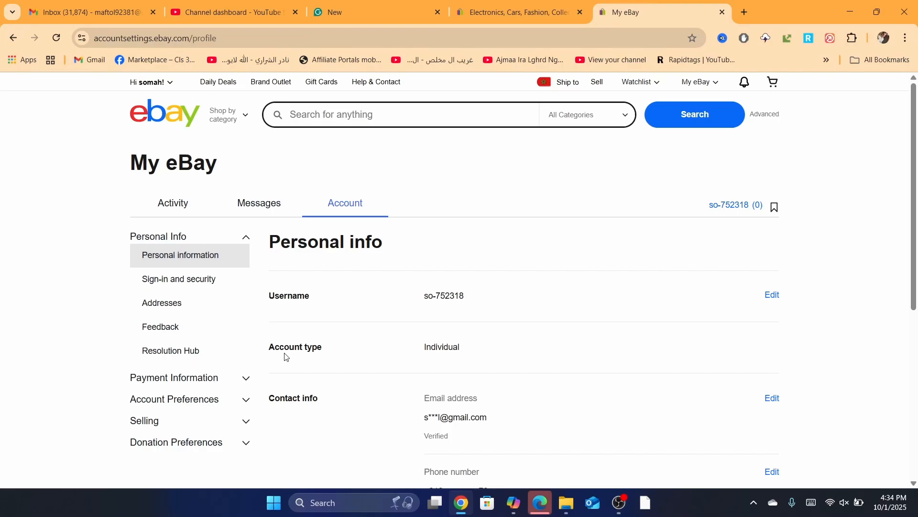
mouse_move(785, 347)
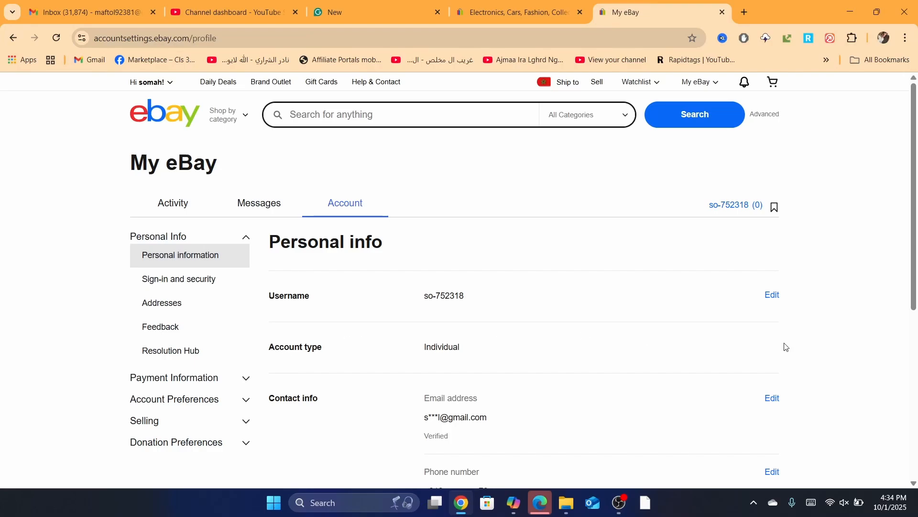
mouse_move(460, 340)
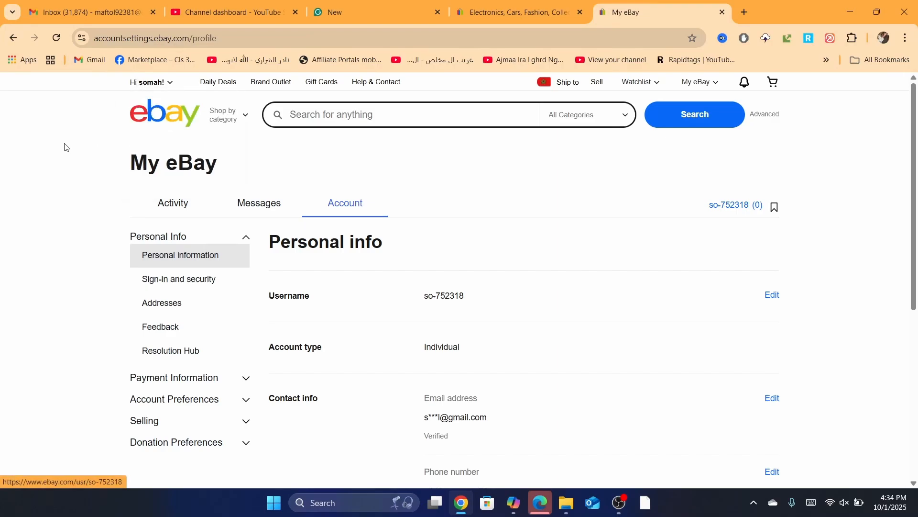
mouse_move(512, 338)
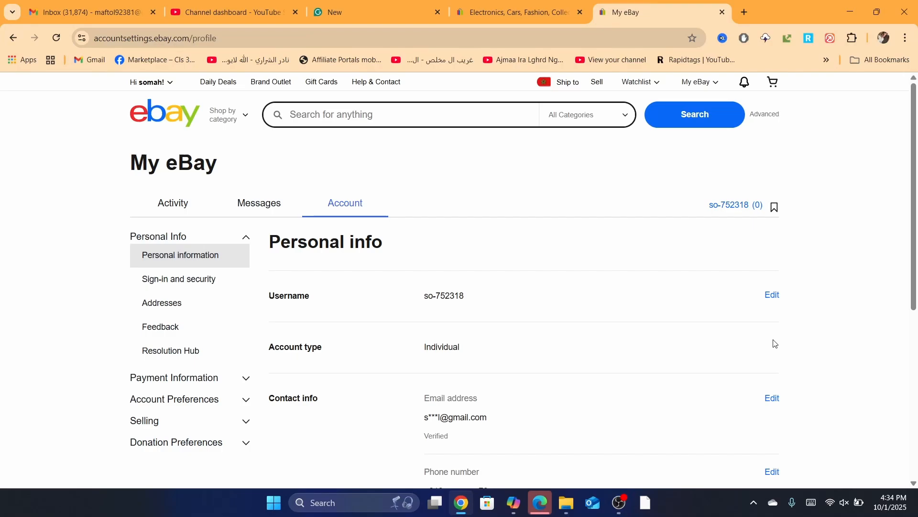
mouse_move(773, 355)
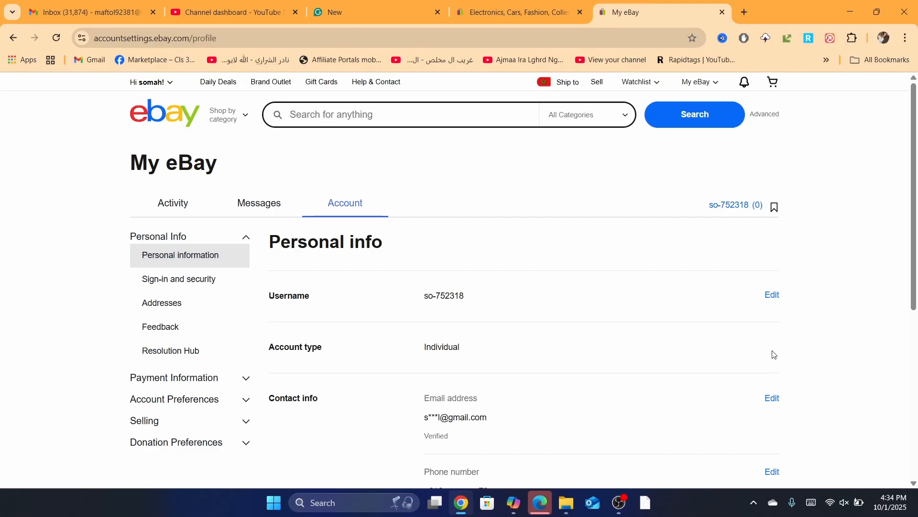
mouse_move(725, 345)
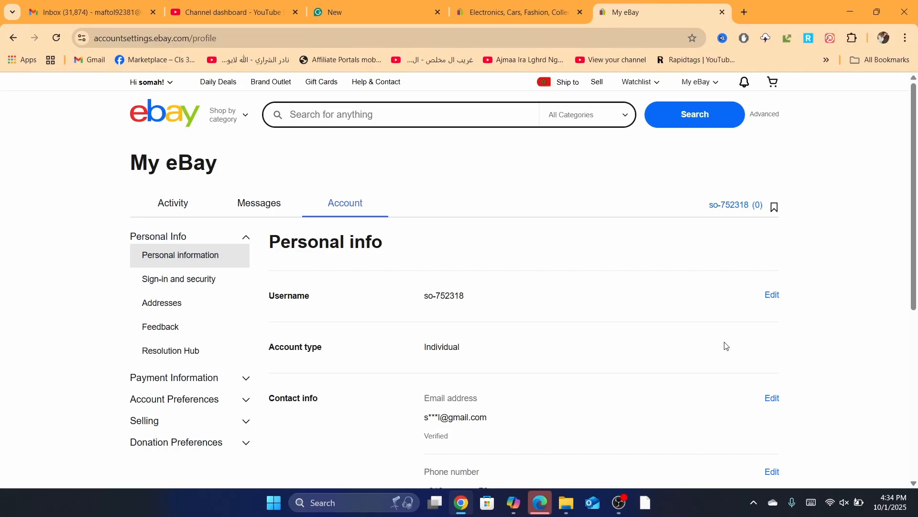
mouse_move(501, 349)
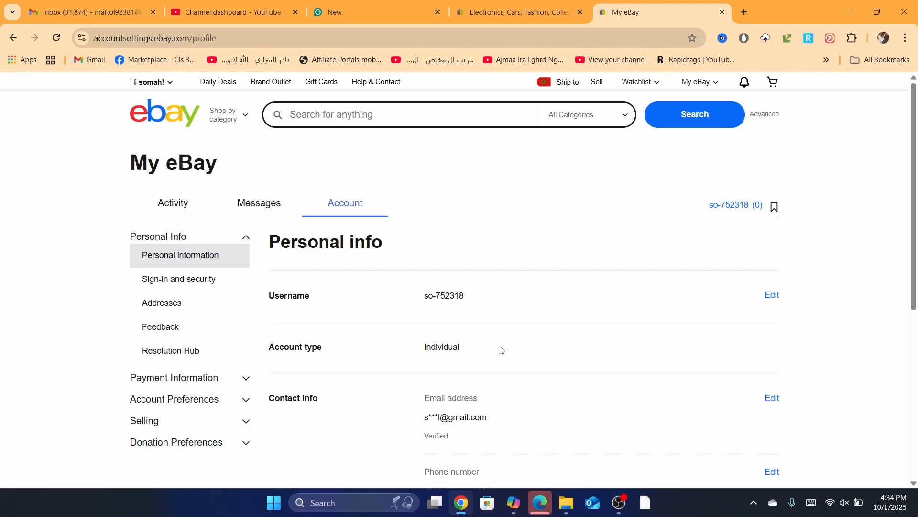
mouse_move(783, 342)
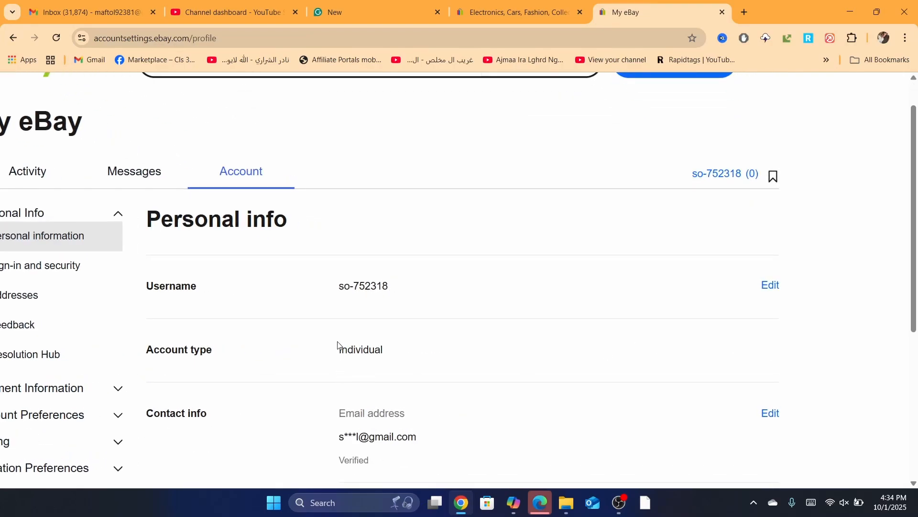
- Highlight the Account type entry and scroll through the account settings page
double_click(178, 350)
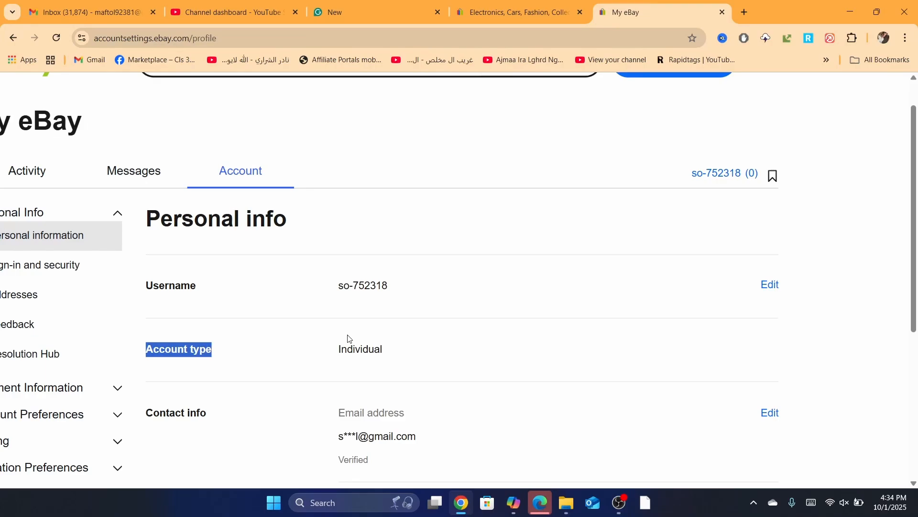
double_click(360, 349)
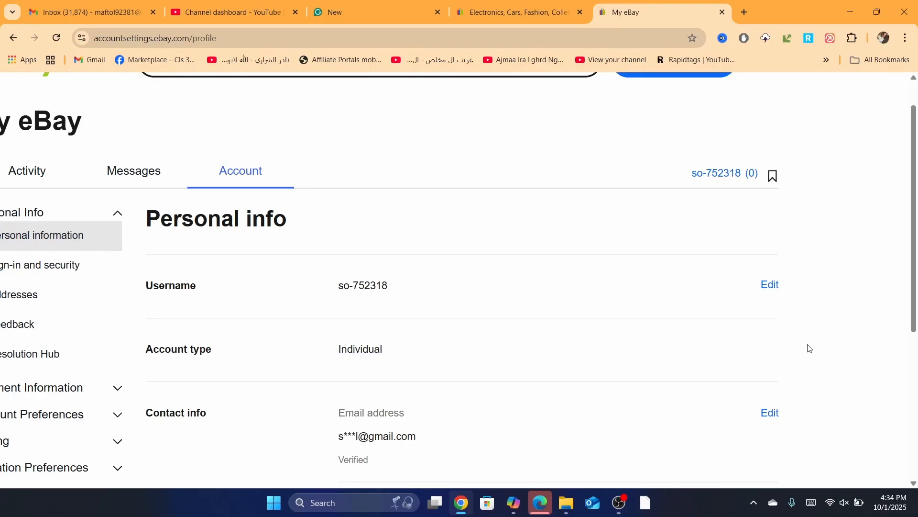
scroll("down", 3)
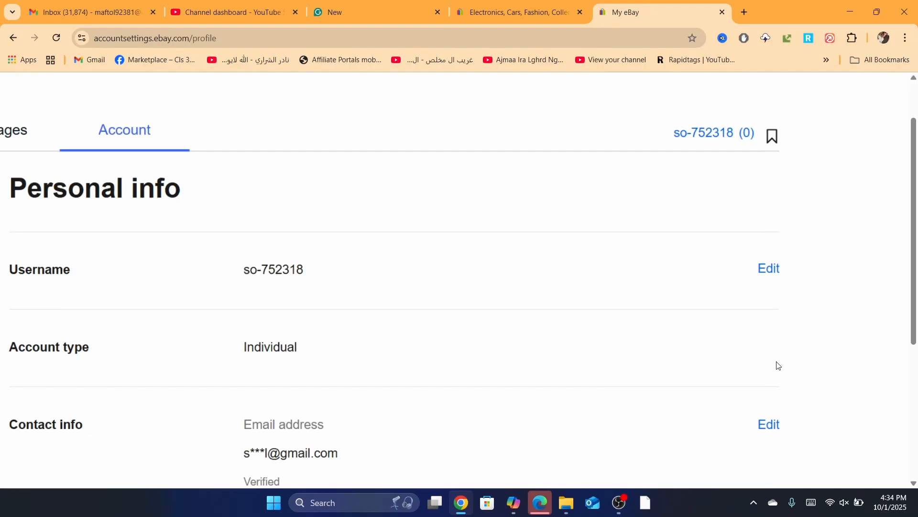
scroll("down", 3)
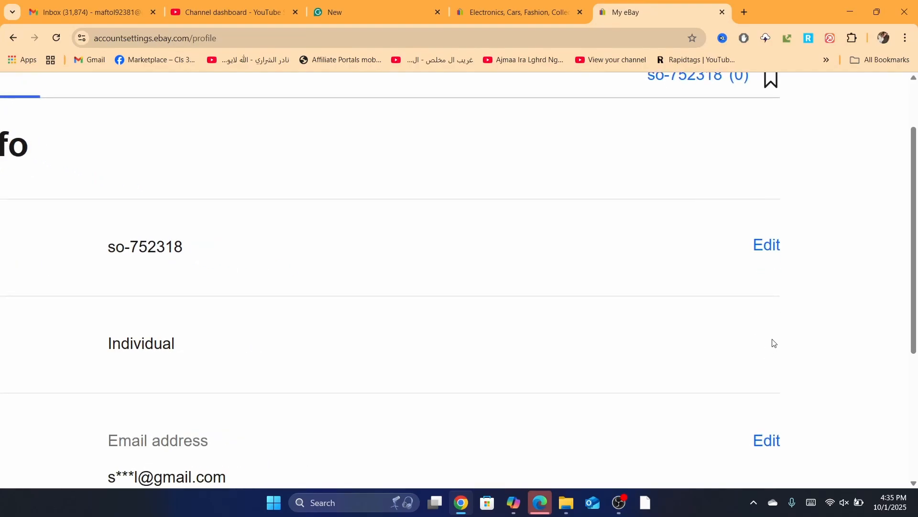
mouse_move(763, 344)
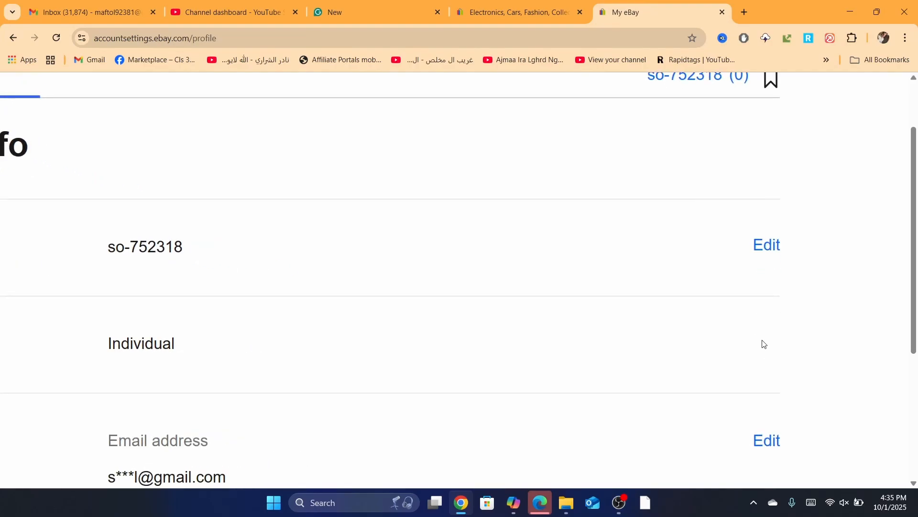
scroll("up", 3)
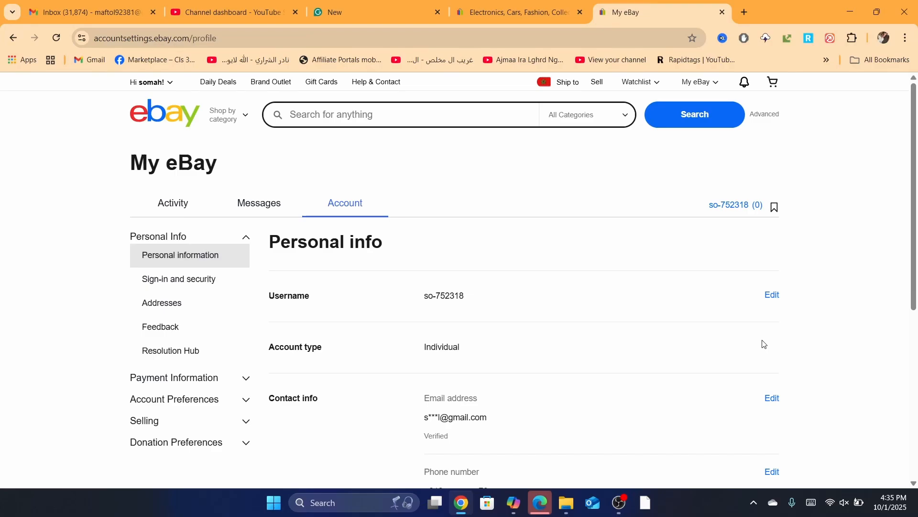
mouse_move(845, 184)
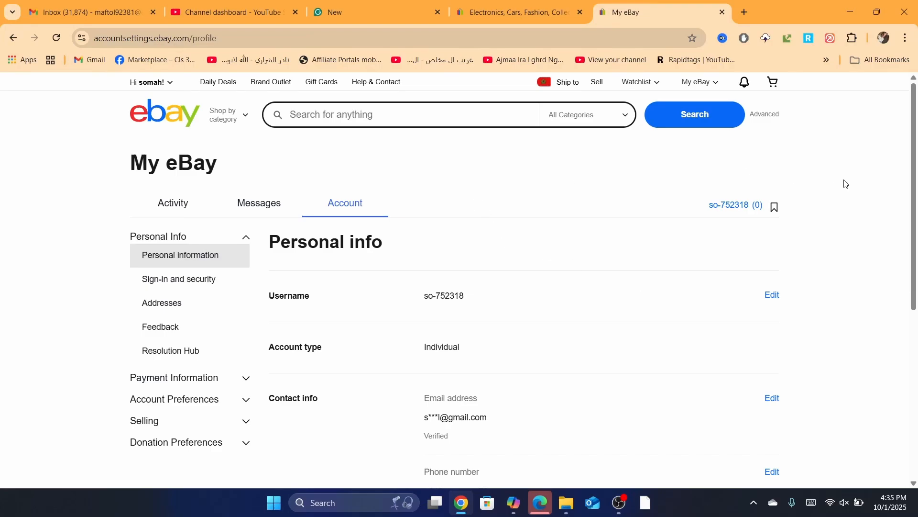
scroll("down", 3)
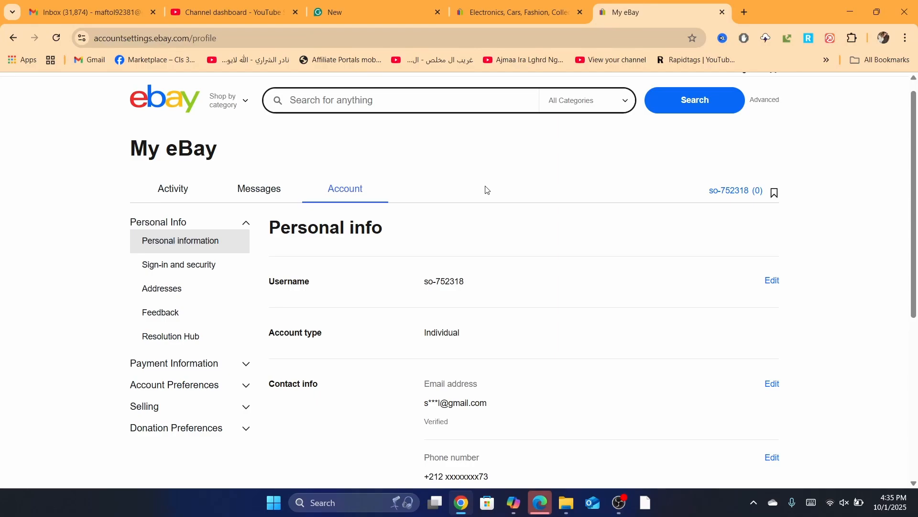
mouse_move(468, 161)
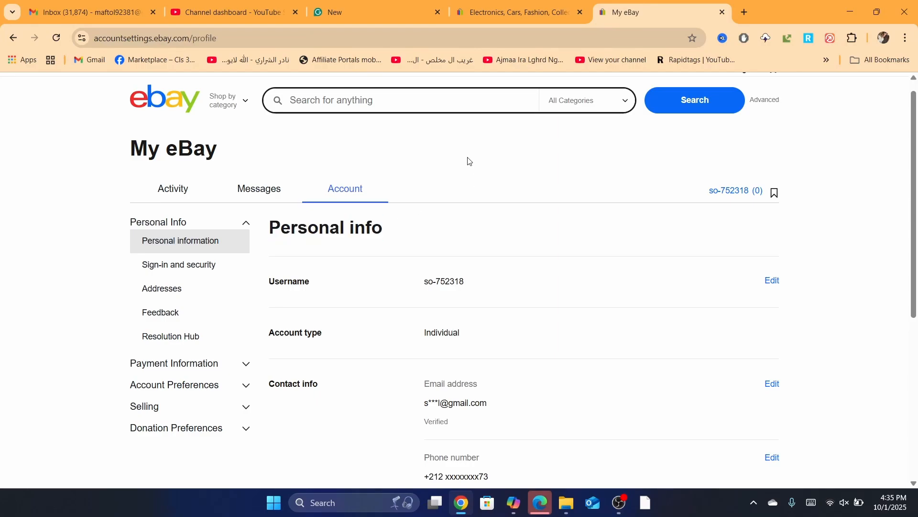
scroll("down", 3)
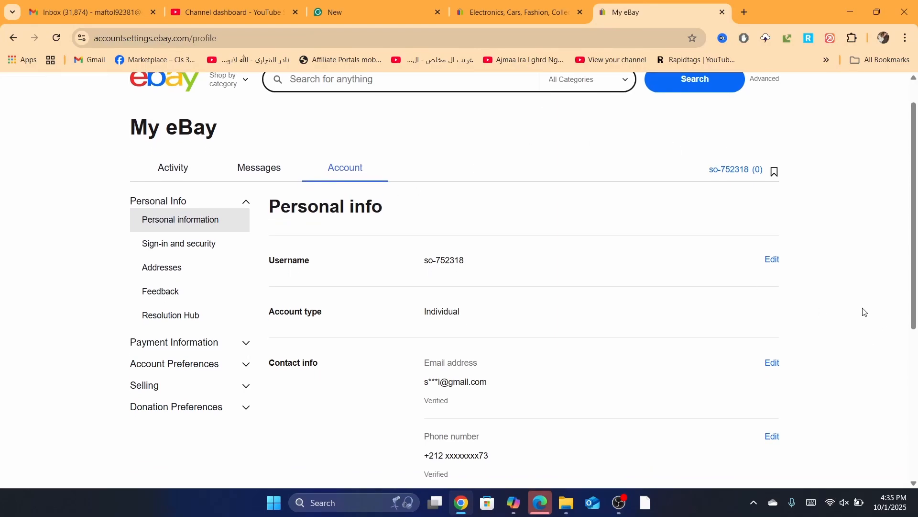
mouse_move(782, 326)
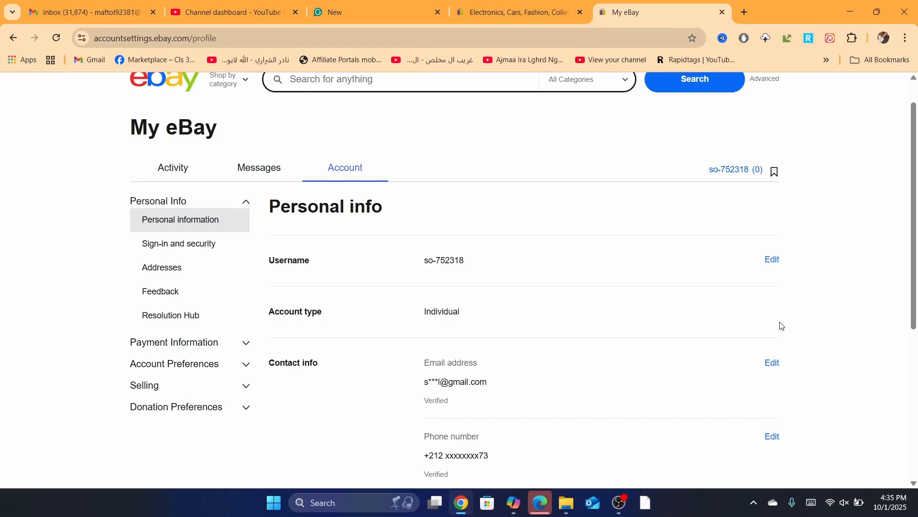
mouse_move(761, 310)
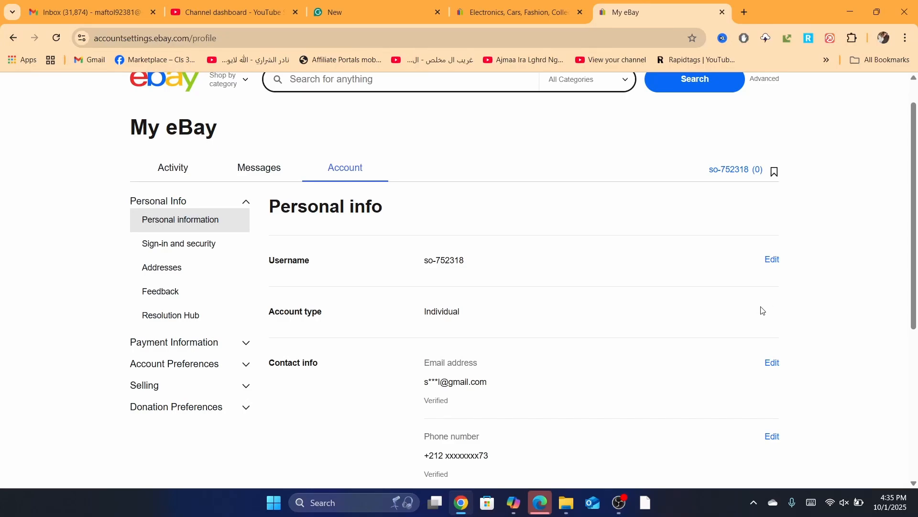
scroll("up", 3)
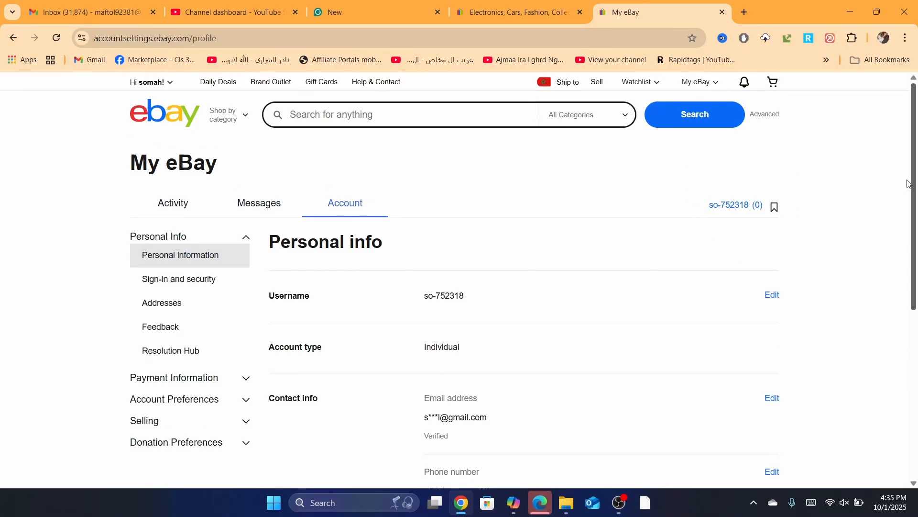
- Search Google for 'craete ebay store' in an incognito window
left_click(169, 83)
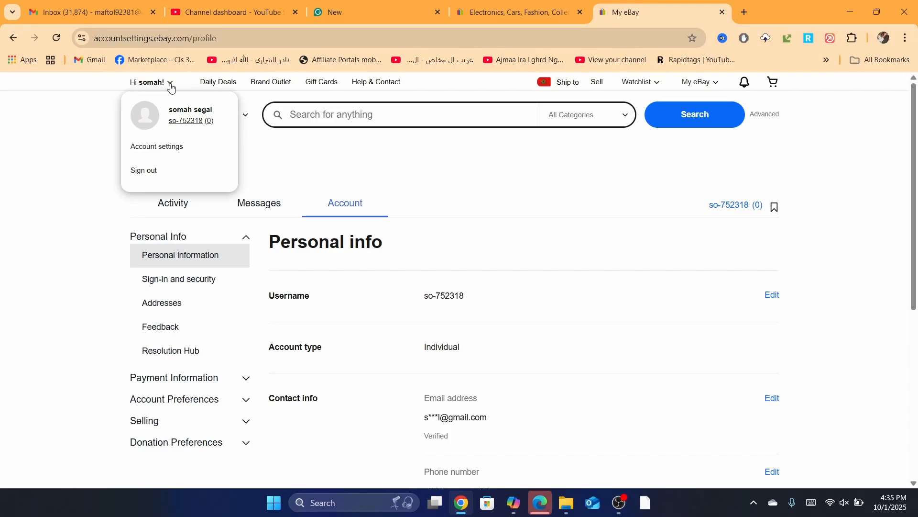
mouse_move(185, 120)
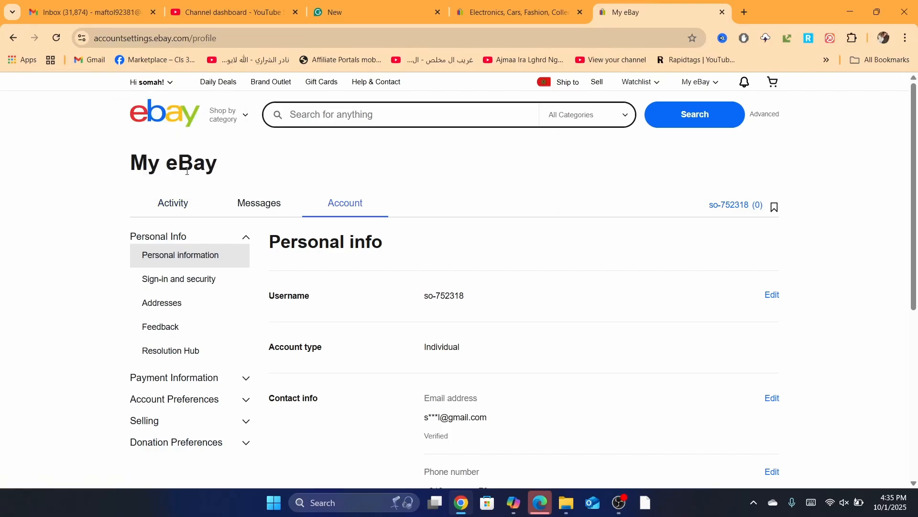
triple_click(173, 162)
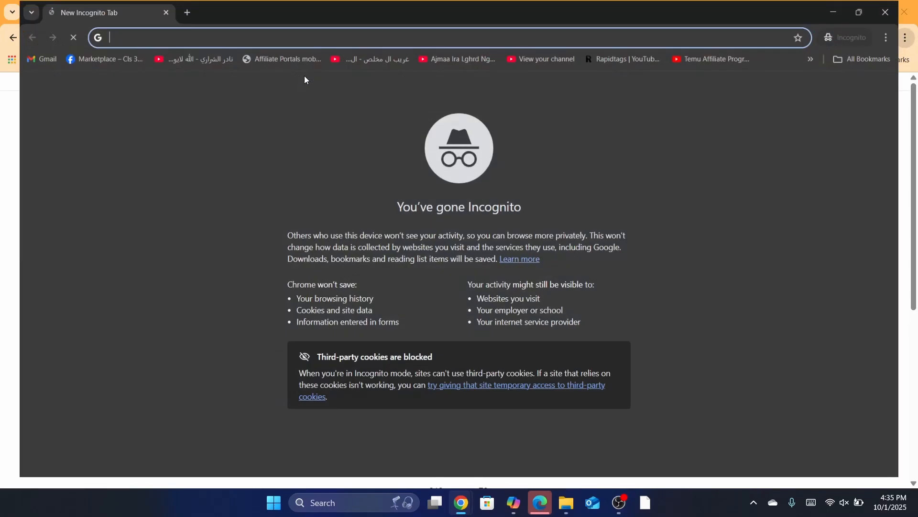
type("craete")
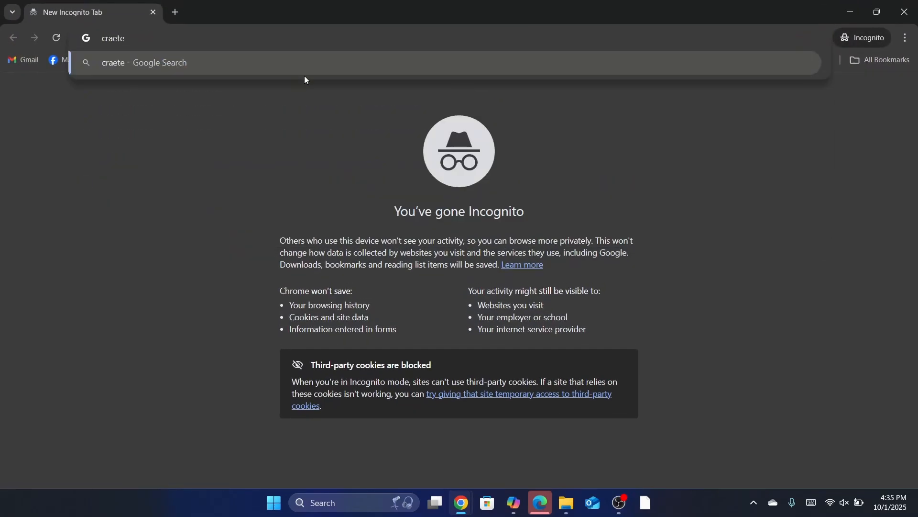
type("ebay sto")
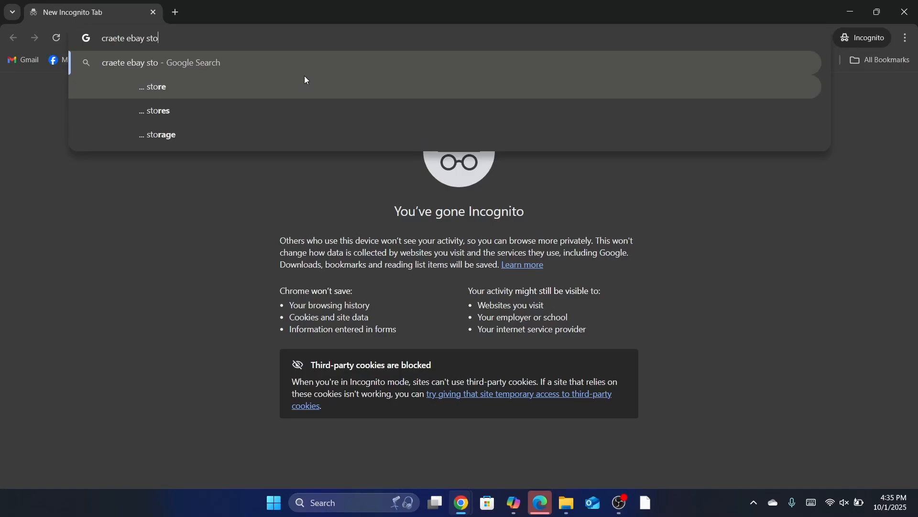
key("Return")
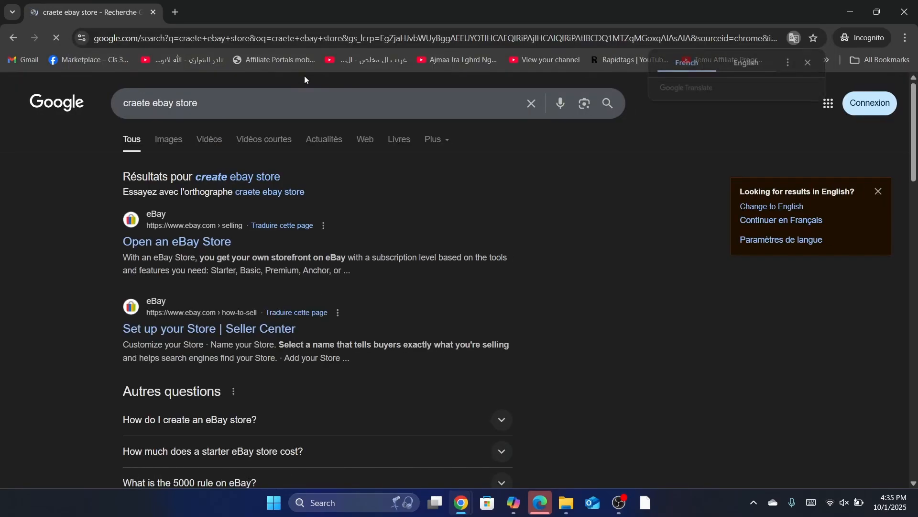
left_click(177, 241)
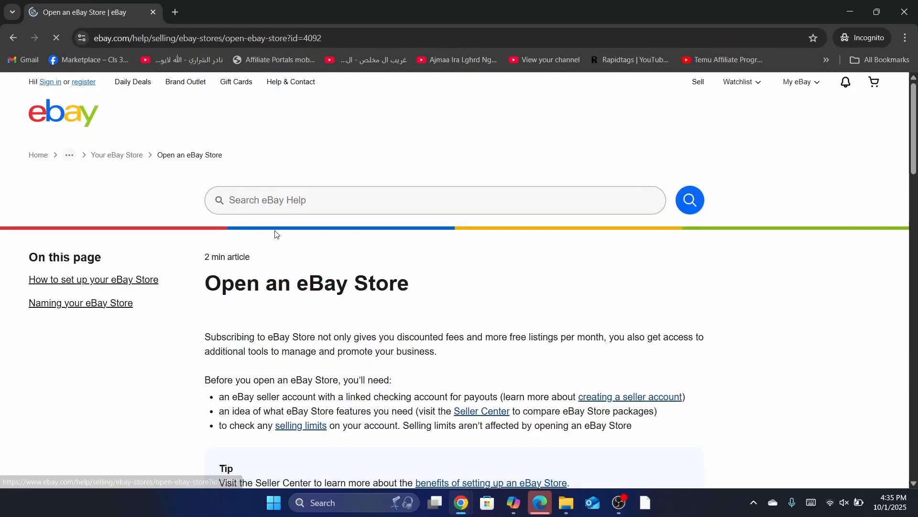
scroll("down", 3)
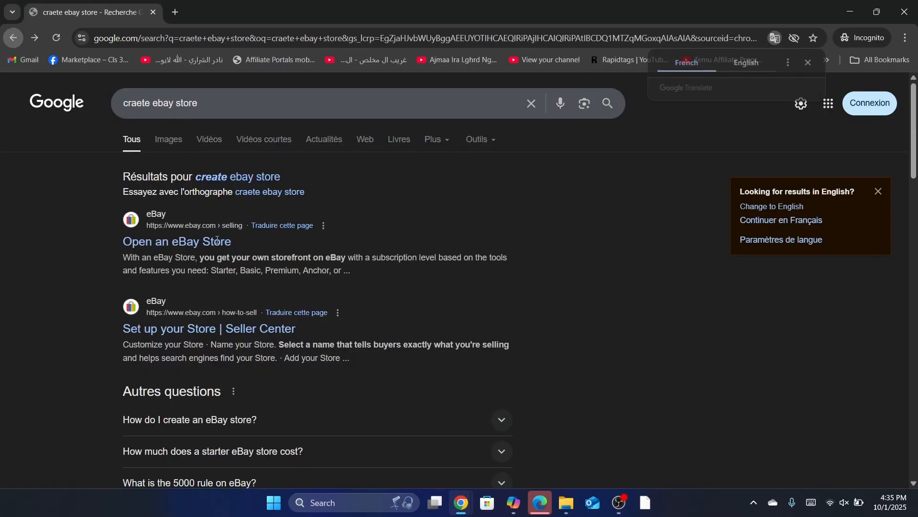
left_click(209, 328)
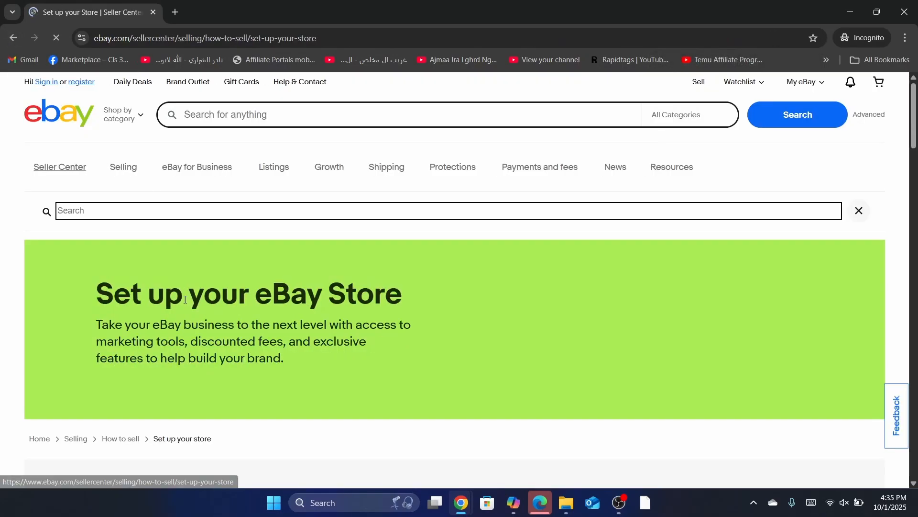
scroll("down", 3)
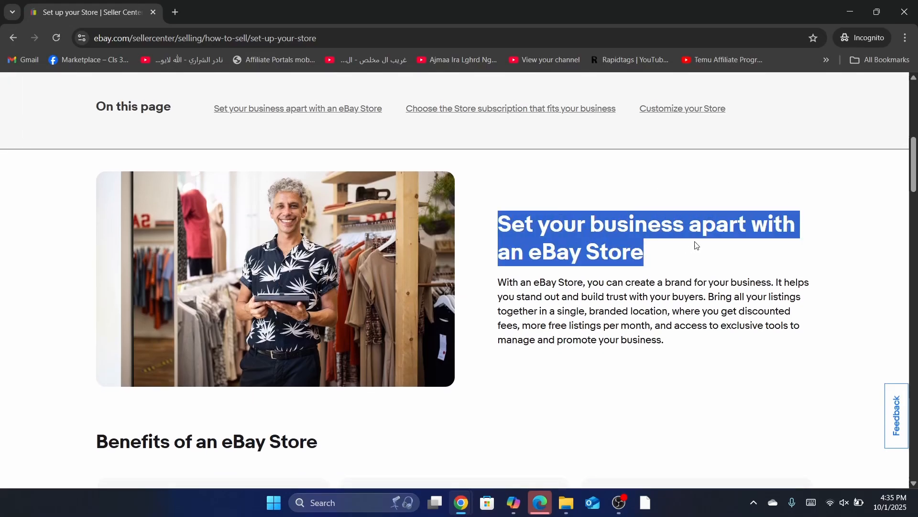
scroll("down", 3)
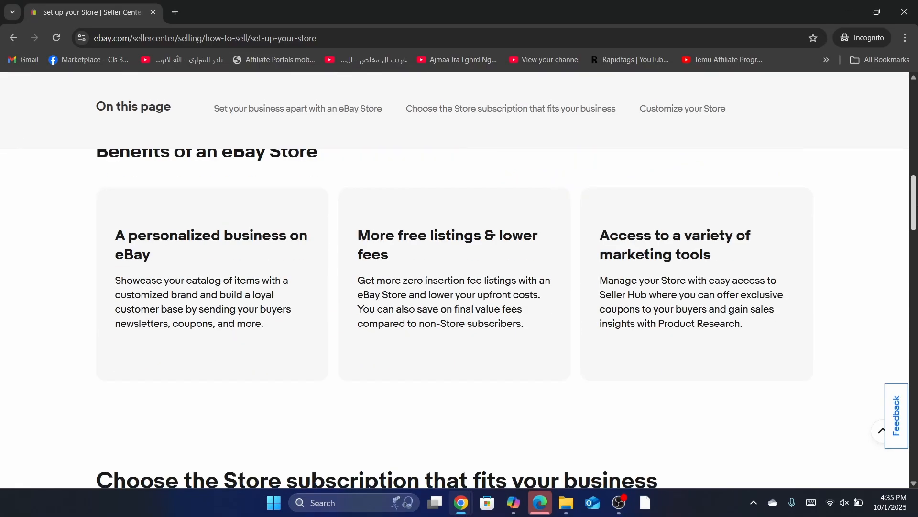
scroll("down", 3)
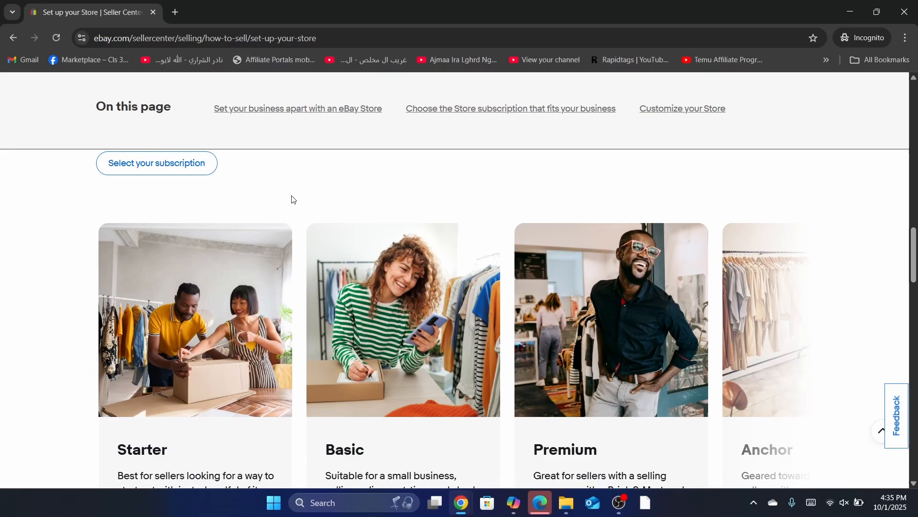
left_click(157, 162)
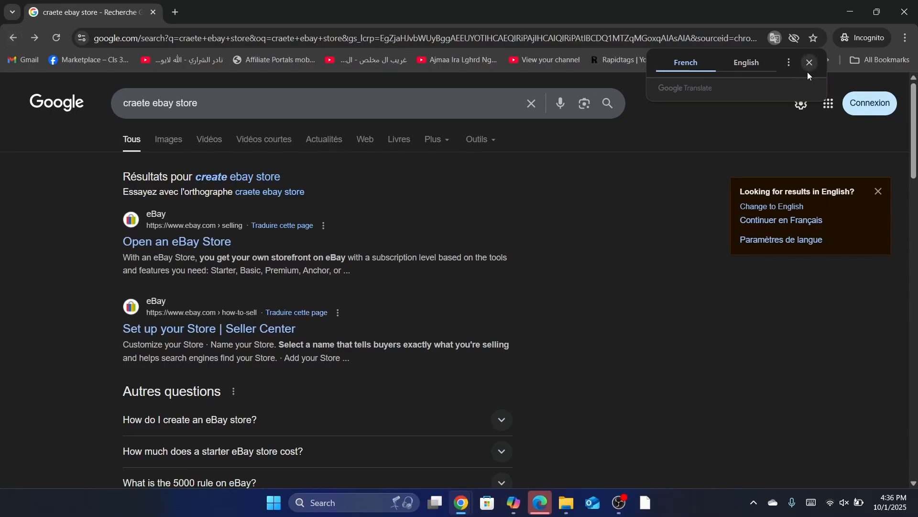
- Dismiss the translation offer and follow a search suggestion to eBay's business signup page
left_click(809, 62)
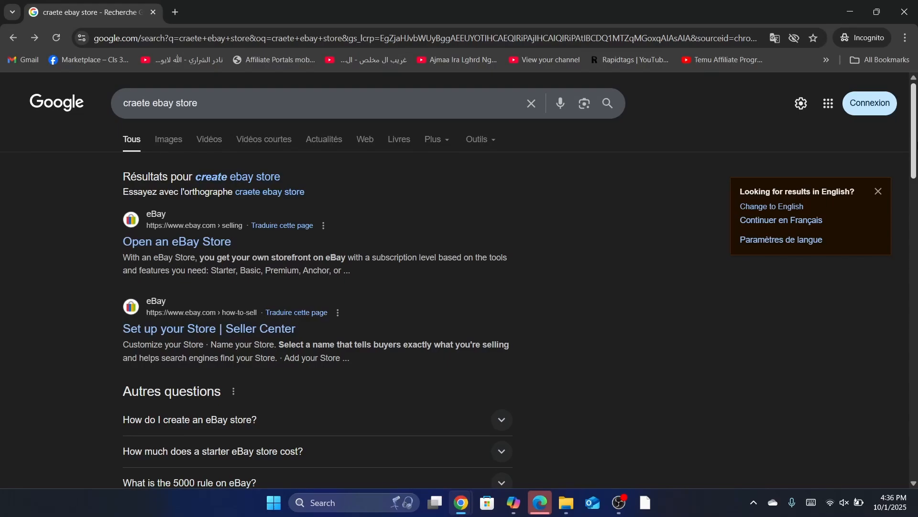
scroll("down", 3)
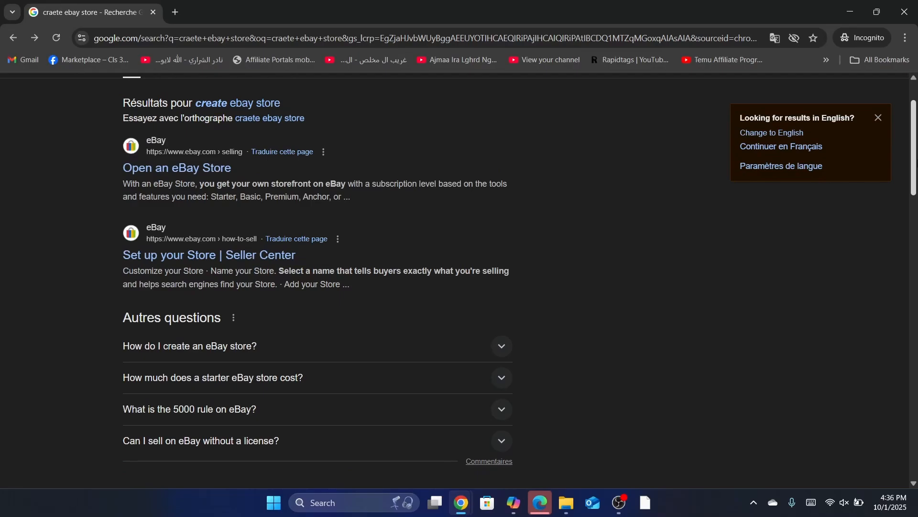
scroll("up", 3)
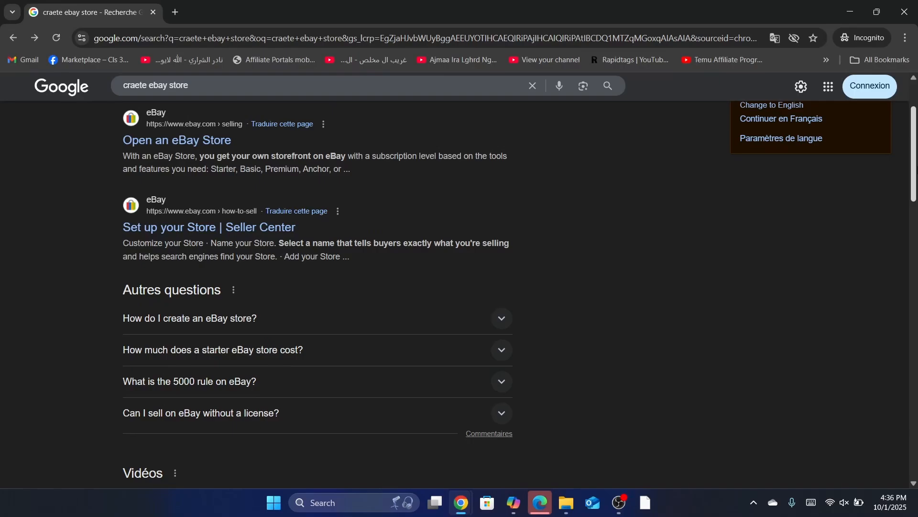
mouse_move(412, 236)
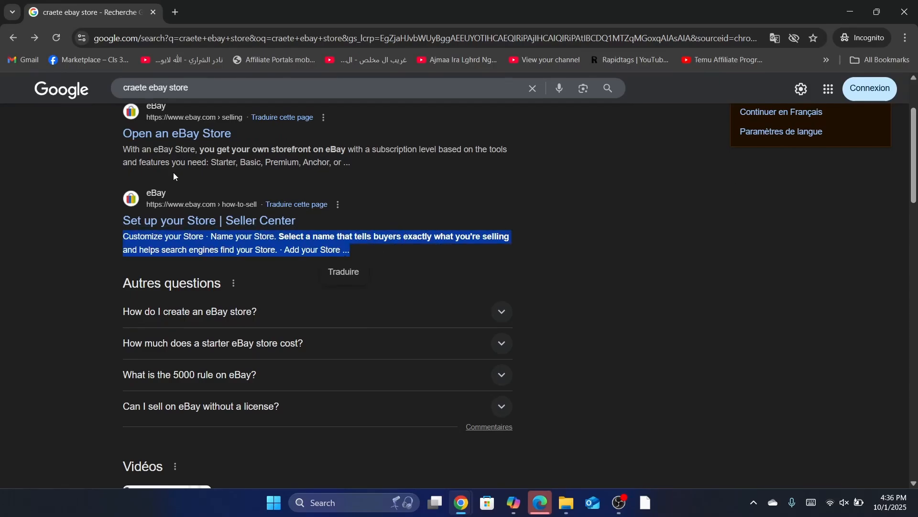
left_click(329, 159)
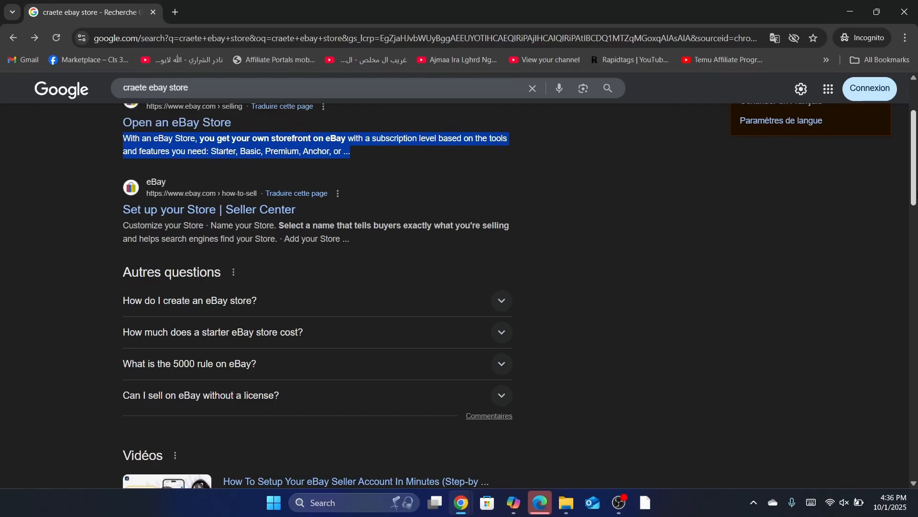
scroll("down", 3)
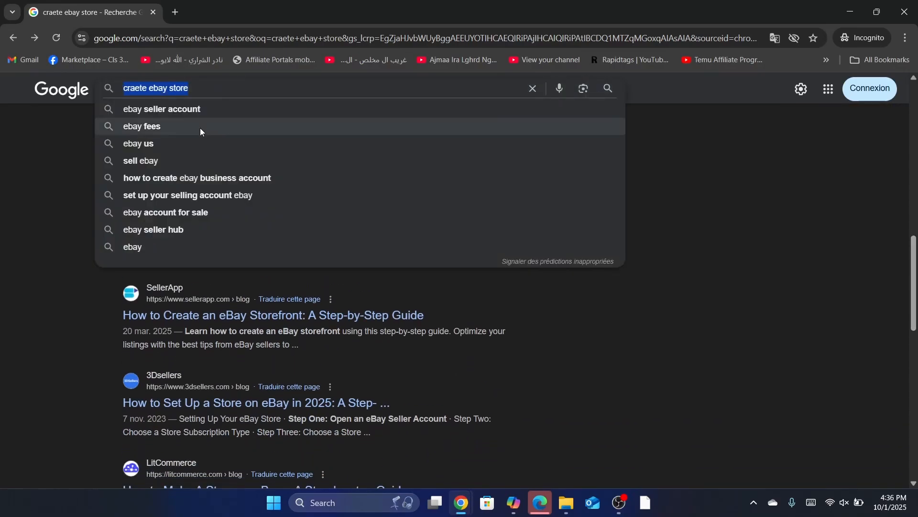
left_click(196, 178)
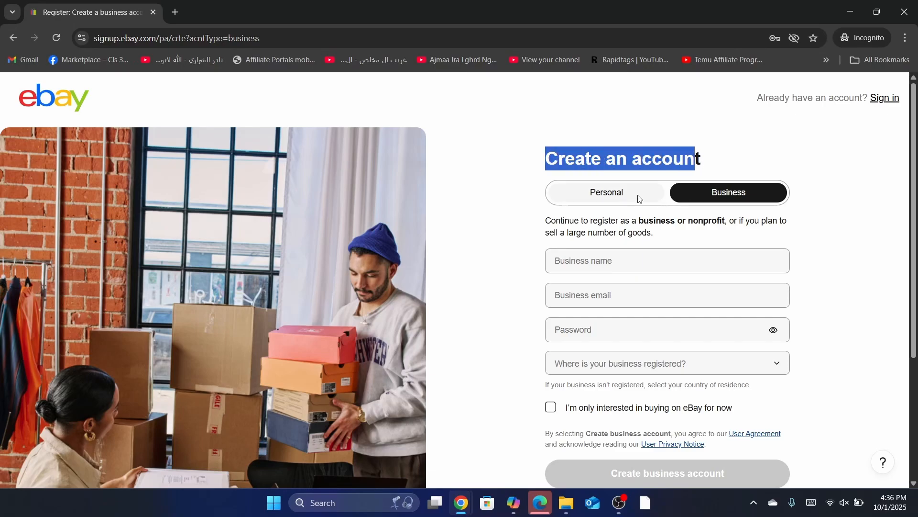
- Choose Business, set registration country to United Kingdom, and leave 'only interested in buying' unticked
left_click(605, 193)
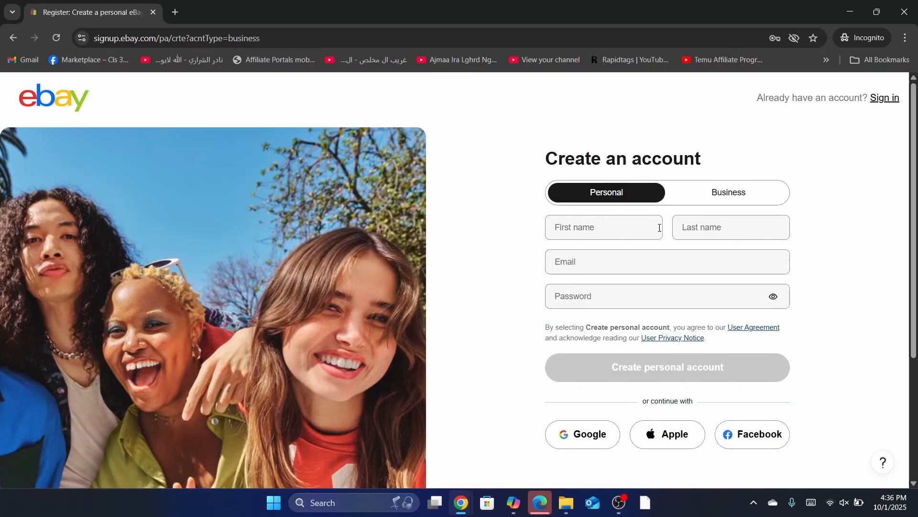
left_click(603, 227)
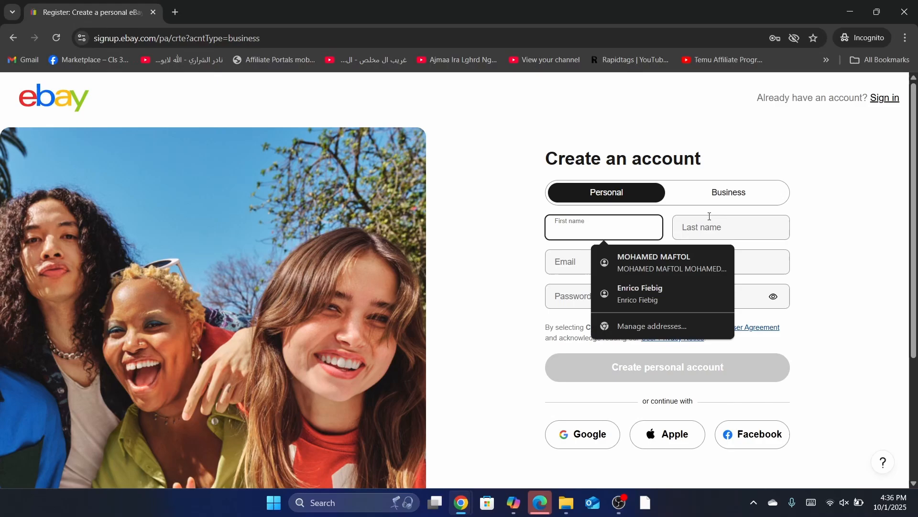
left_click(728, 192)
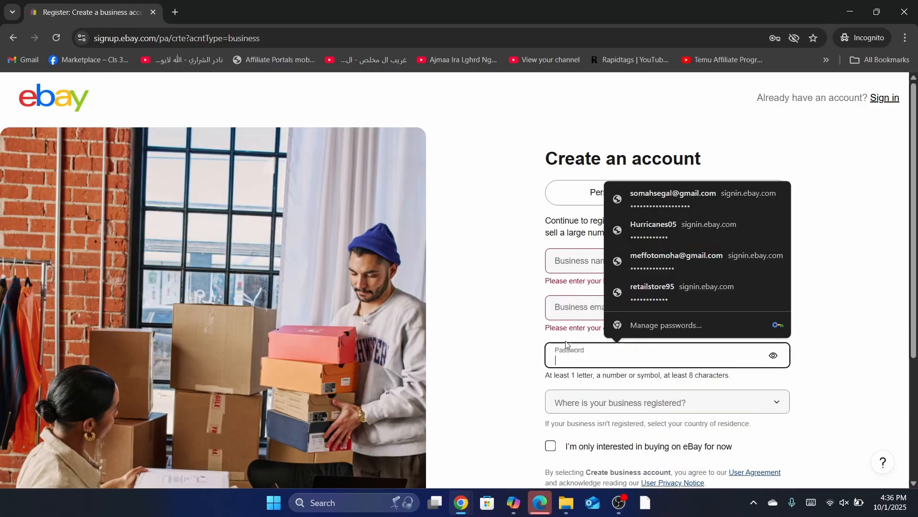
left_click(665, 402)
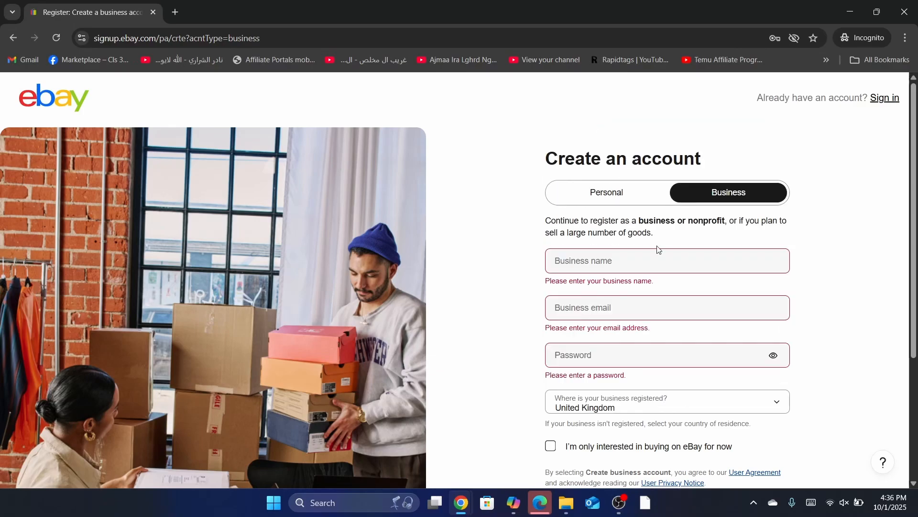
scroll("down", 3)
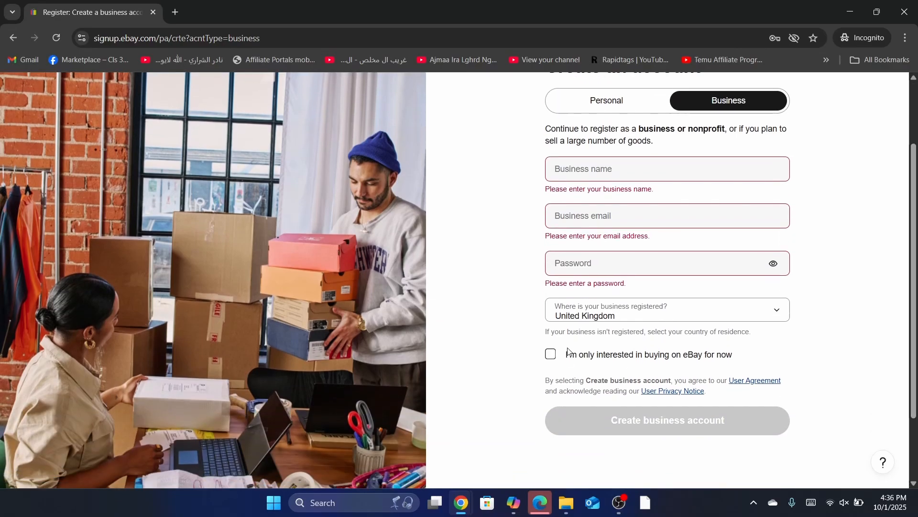
left_click(550, 354)
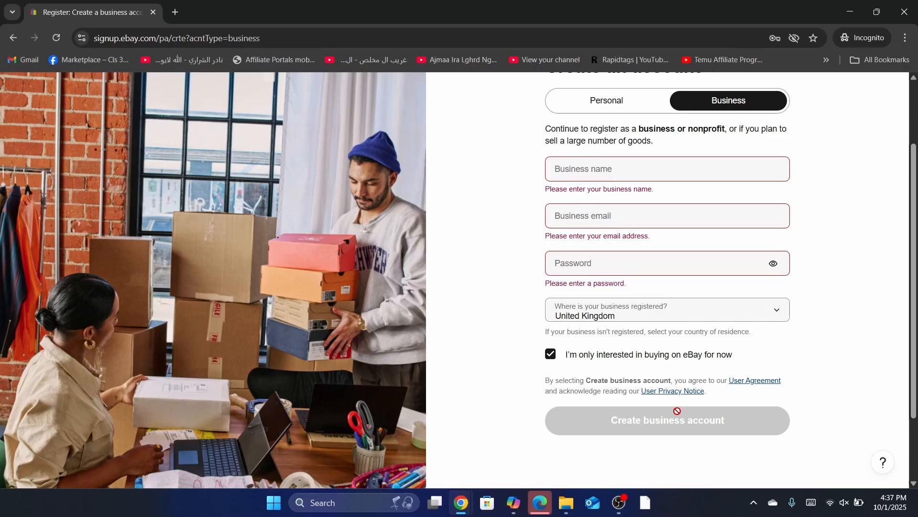
left_click(550, 354)
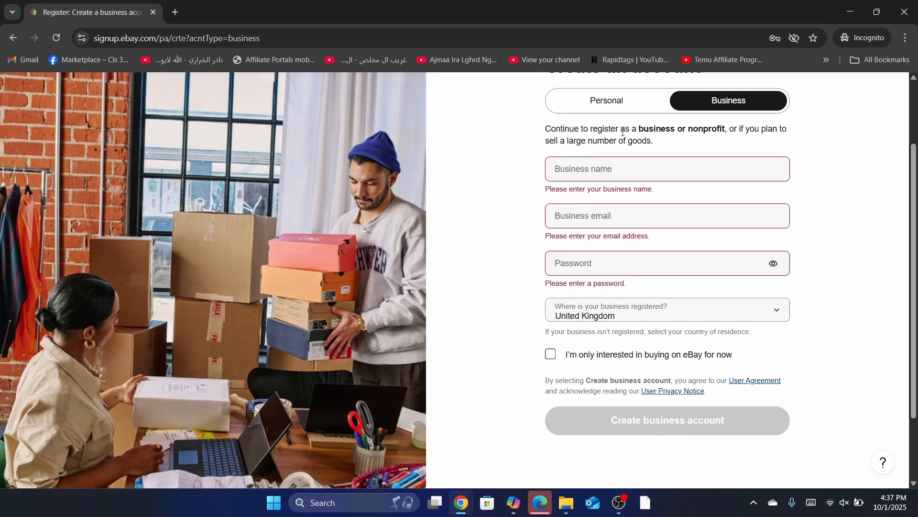
mouse_move(512, 200)
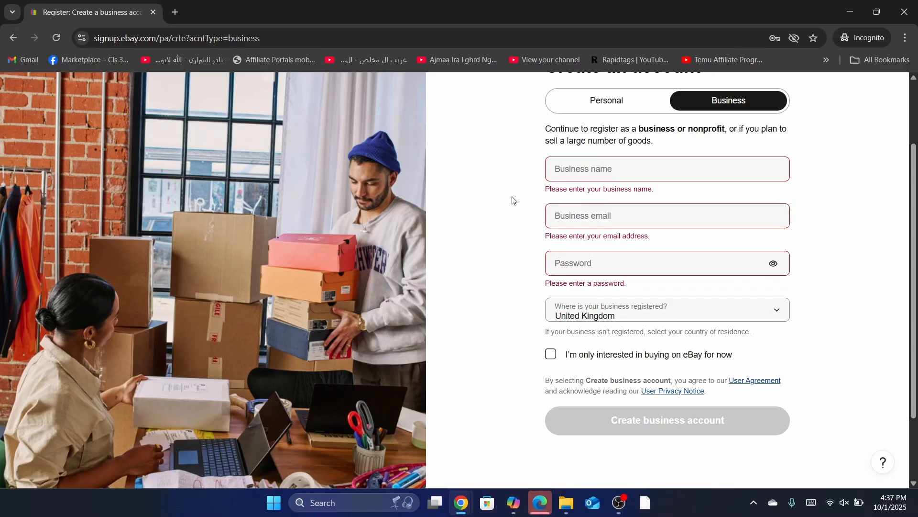